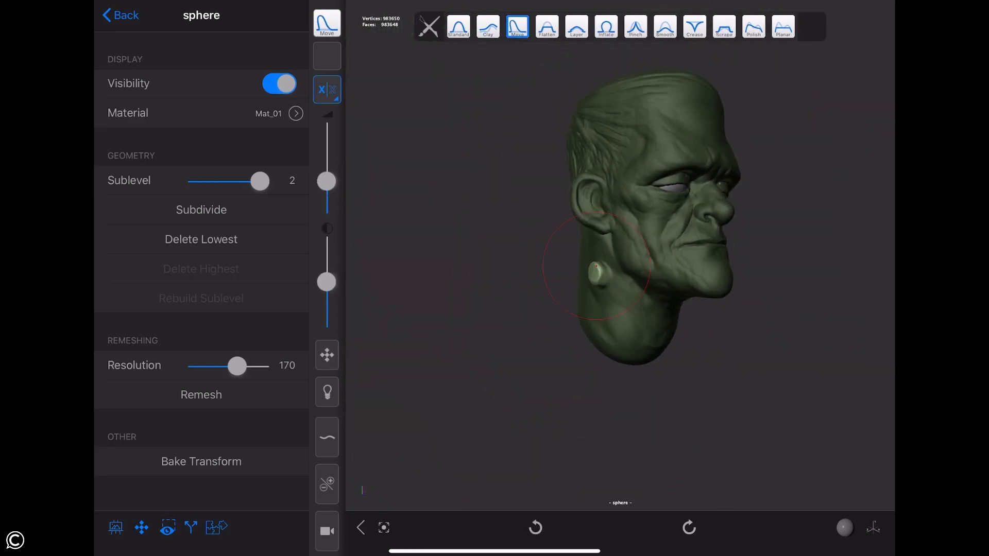
Step: Switch the sculpting brush to Crease and inspect the Frankenstein head
{"action": "left_click", "coordinate": [693, 27]}
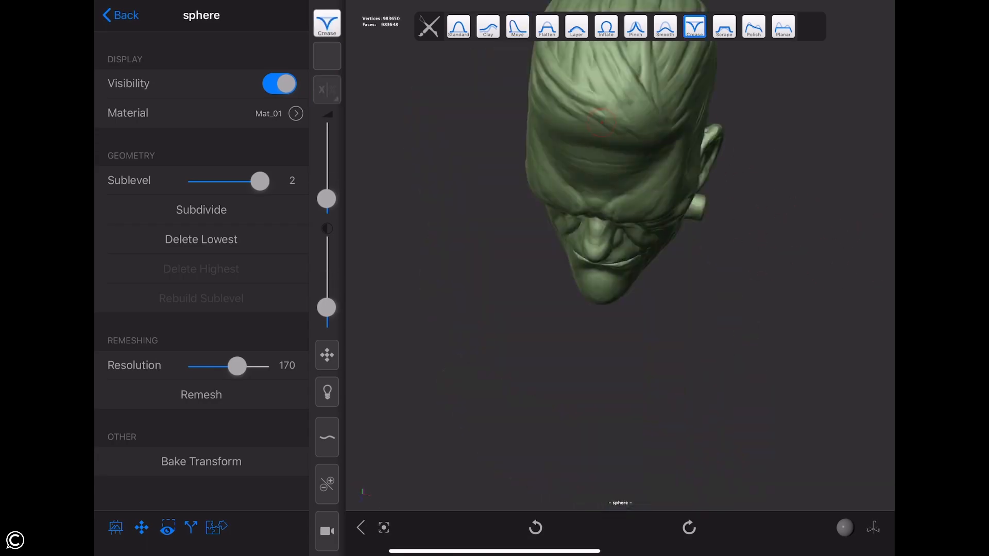
{"action": "left_click", "coordinate": [487, 27]}
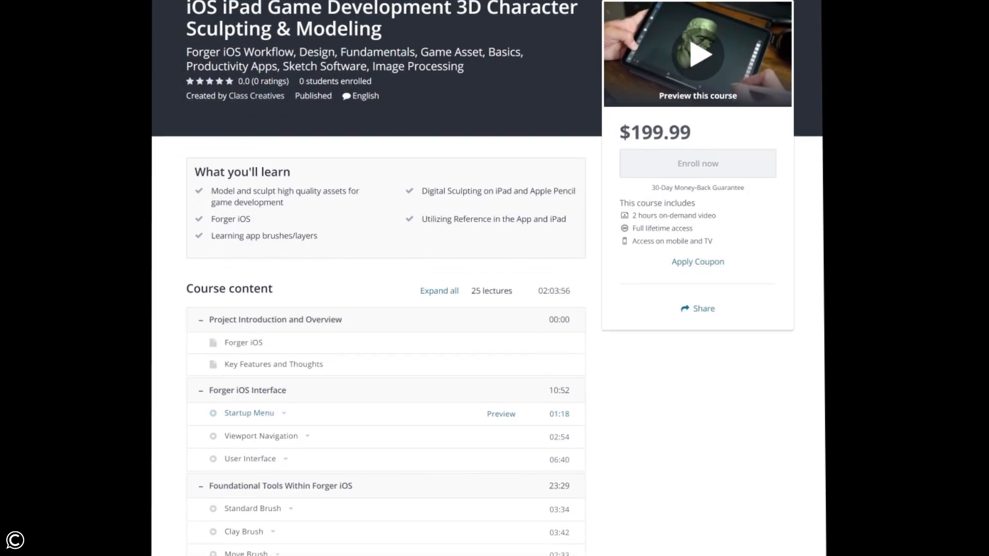
{"action": "scroll", "scroll_direction": "down", "scroll_amount": 3}
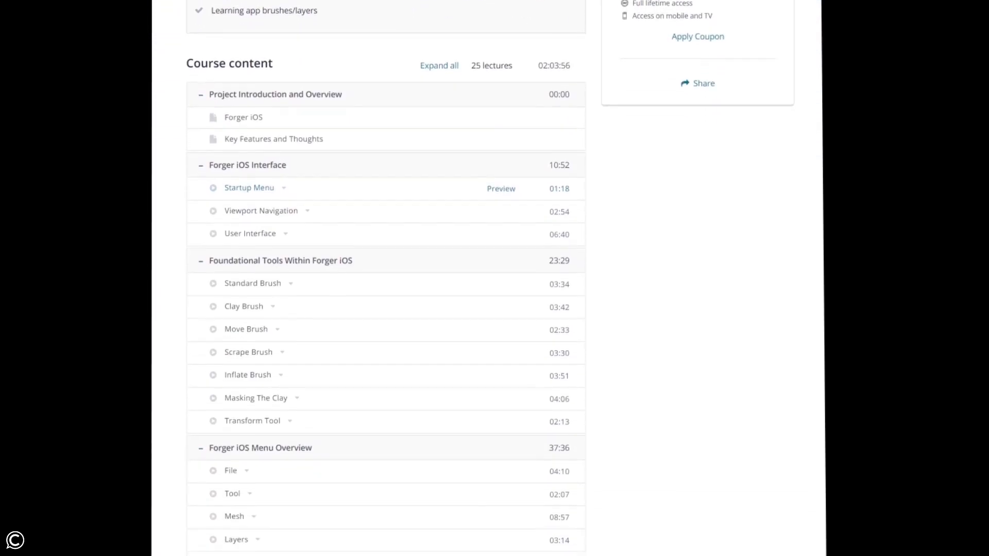
{"action": "scroll", "scroll_direction": "down", "scroll_amount": 3}
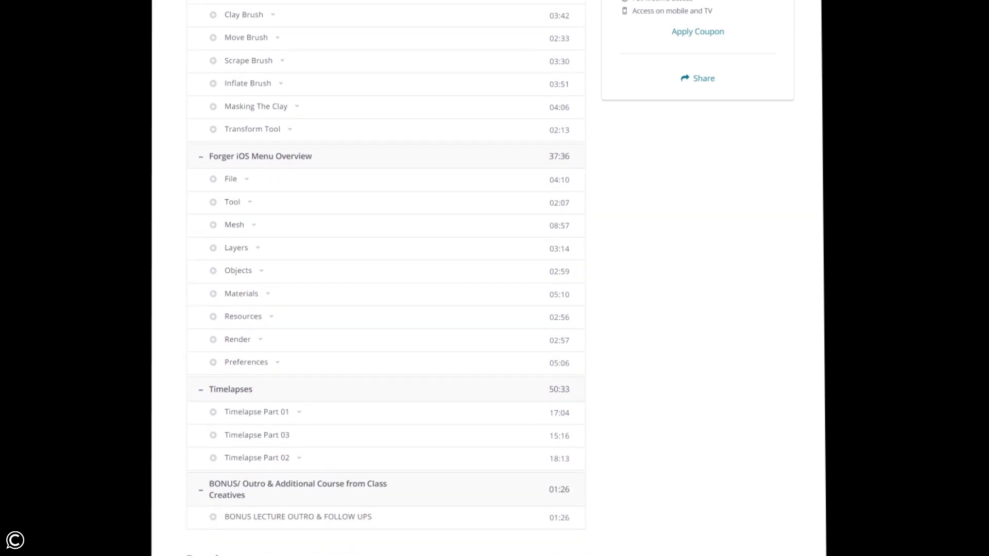
{"action": "scroll", "scroll_direction": "down", "scroll_amount": 3}
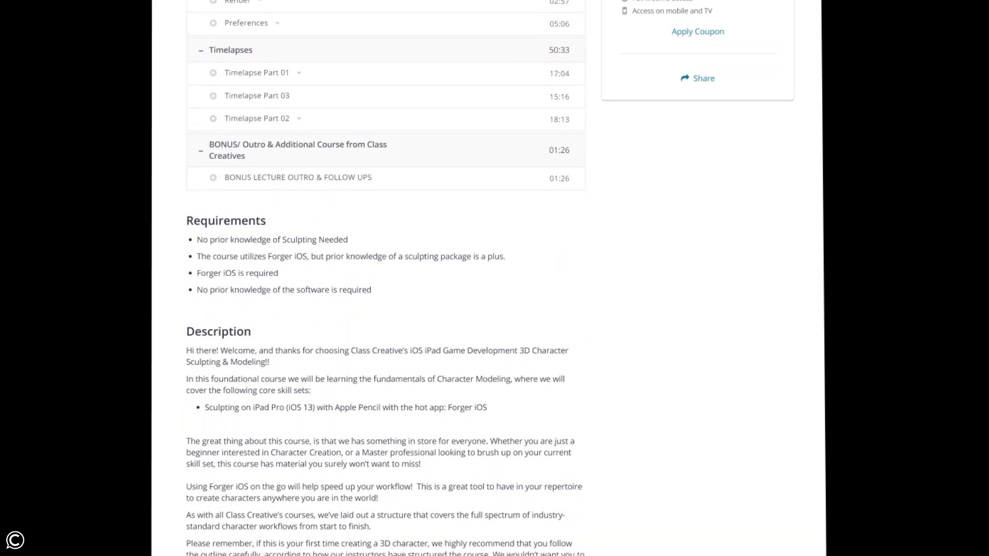
{"action": "scroll", "scroll_direction": "down", "scroll_amount": 3}
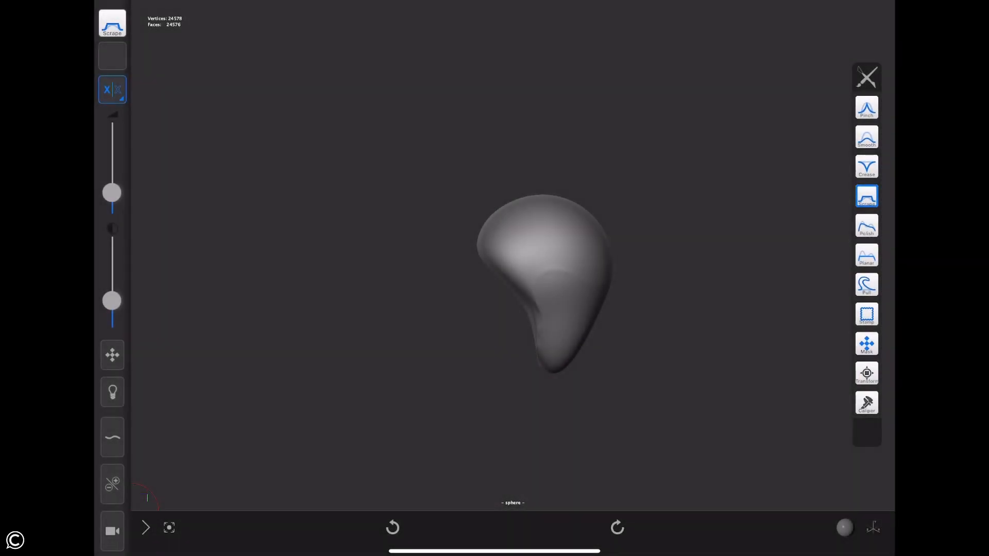
Step: Move, rotate and scale the grey blob along one axis into a squarer rounded block
{"action": "left_click", "coordinate": [866, 373]}
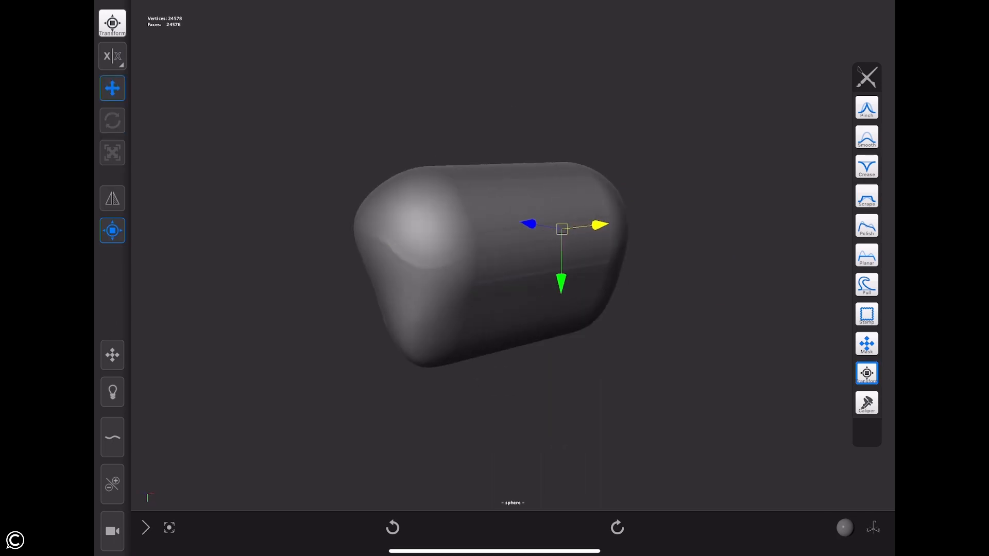
{"action": "left_click", "coordinate": [112, 120]}
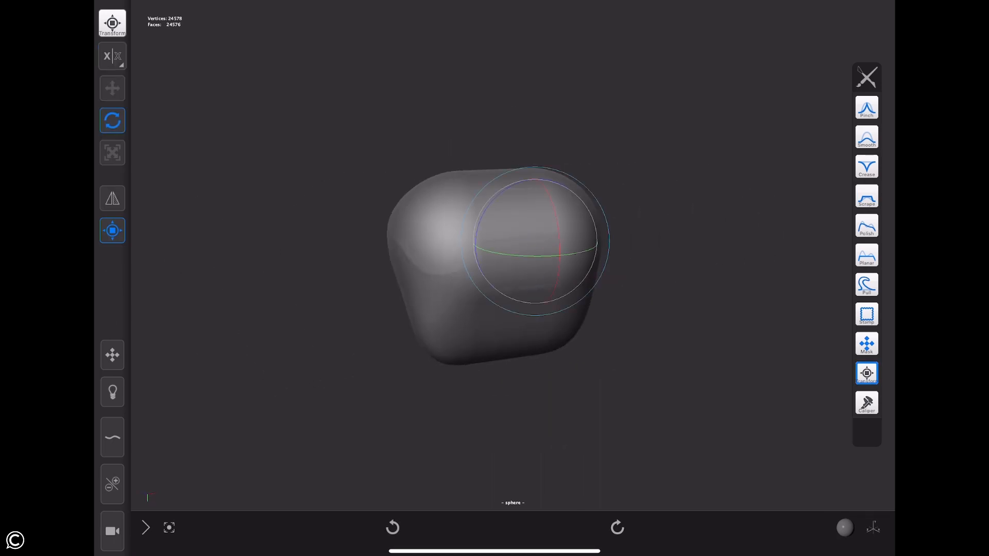
{"action": "left_click", "coordinate": [112, 153]}
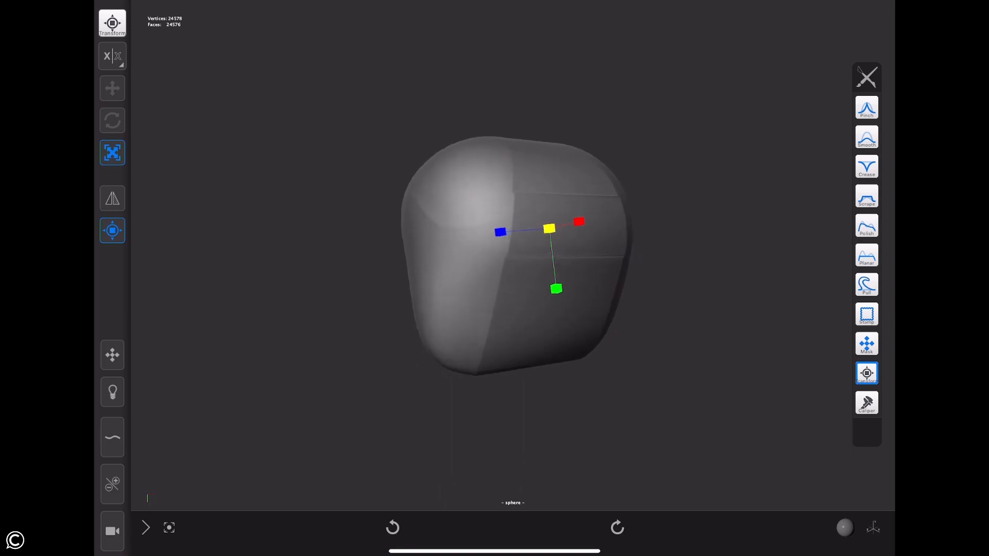
{"action": "left_click_drag", "start_coordinate": [547, 229], "coordinate": [536, 275]}
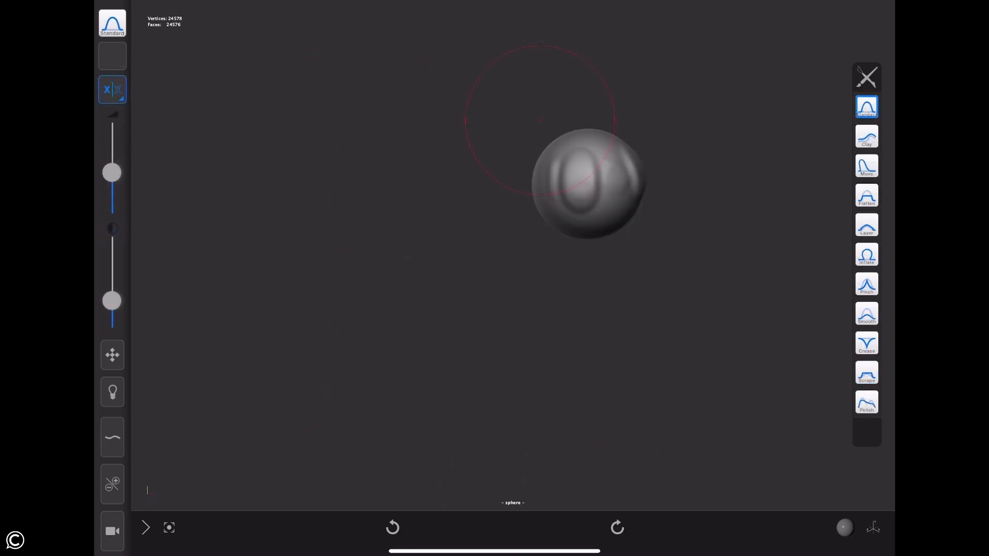
Step: Switch to the Clay brush and build up a clay stroke on the sphere
{"action": "left_click", "coordinate": [866, 137]}
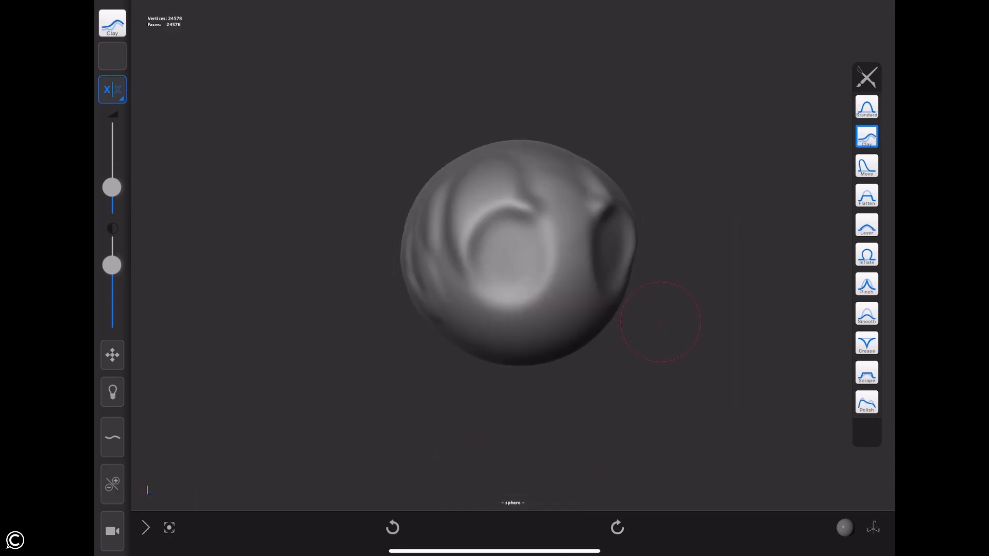
{"action": "left_click_drag", "start_coordinate": [659, 322], "coordinate": [531, 250]}
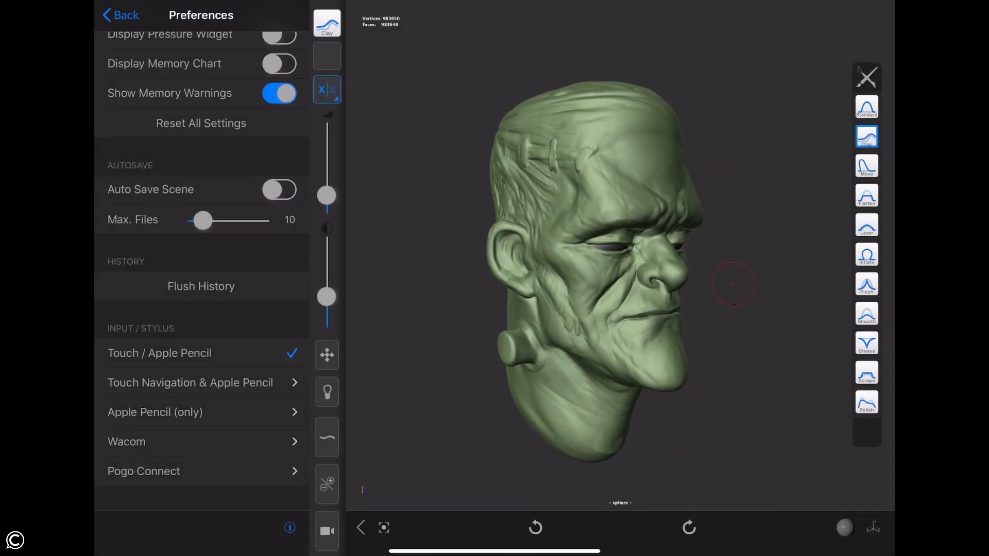
Step: Bring up the Forger preferences showing Autosave, History and Input/Stylus settings
{"action": "left_click", "coordinate": [119, 14]}
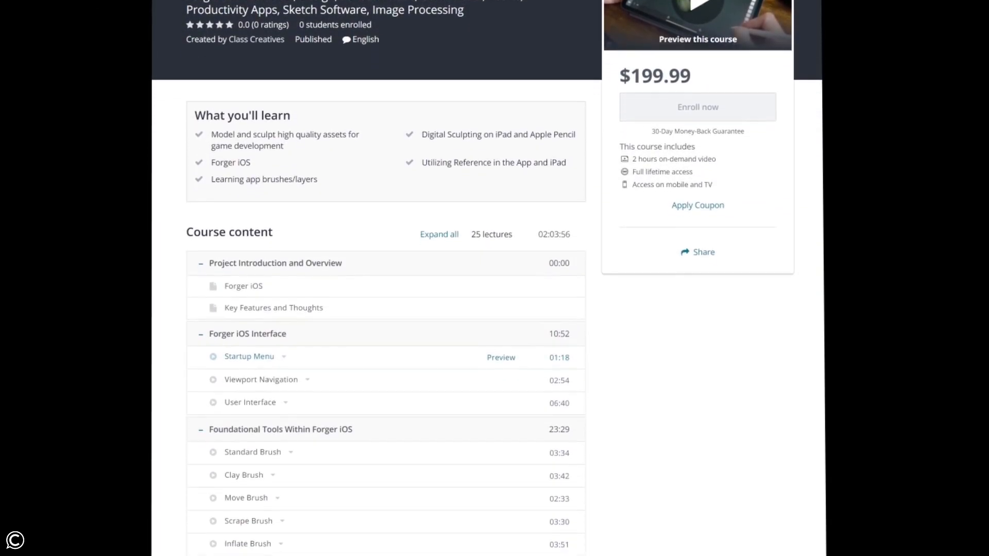
{"action": "scroll", "scroll_direction": "down", "scroll_amount": 3}
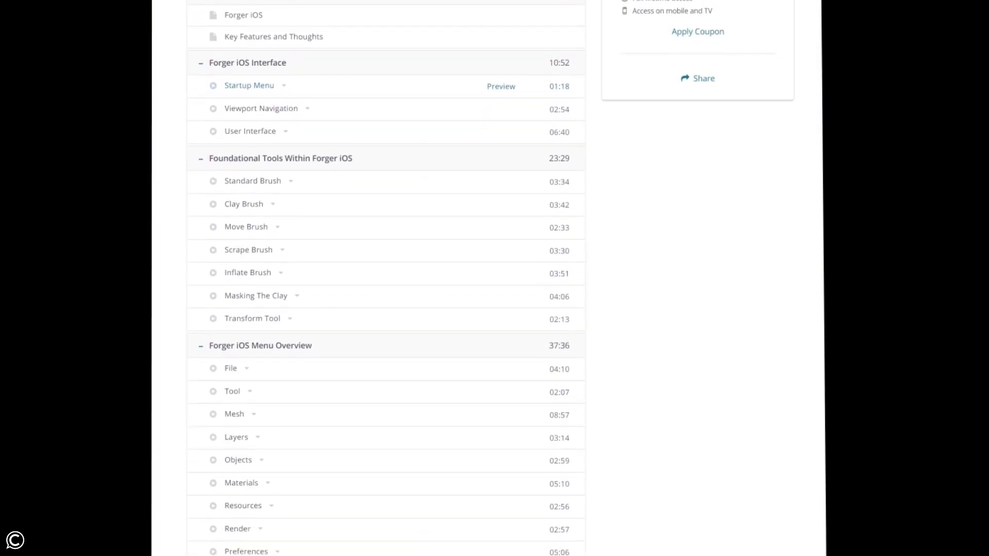
{"action": "scroll", "scroll_direction": "down", "scroll_amount": 3}
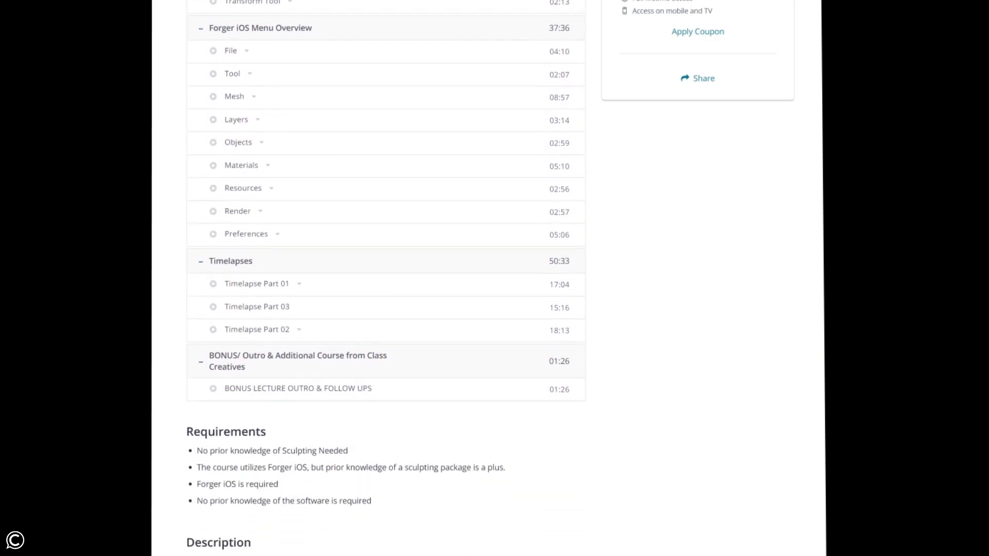